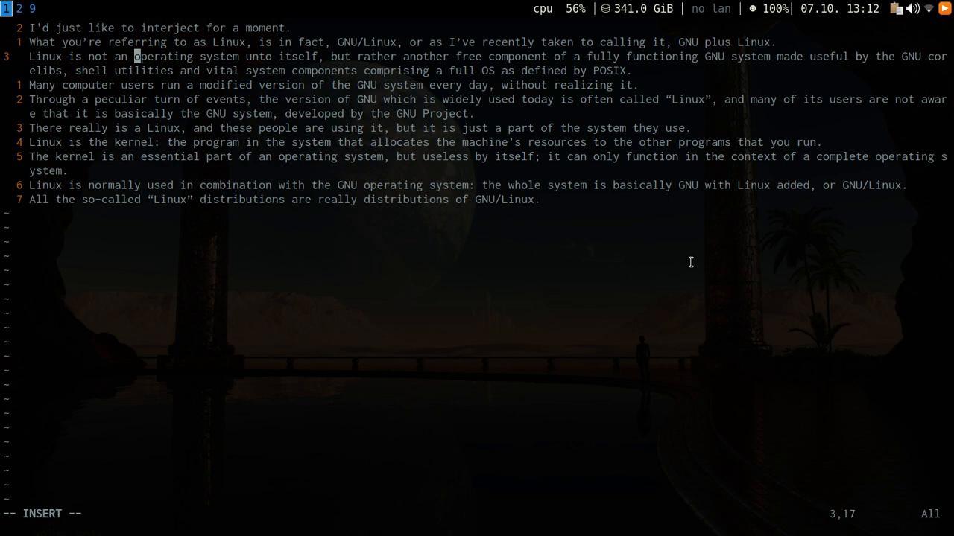
Insert the letters 'sldfjladf', 'faf' and 'oaskldfjklsad', then leave insert mode and undo them.
{"action": "type", "text": "sldfjladf"}
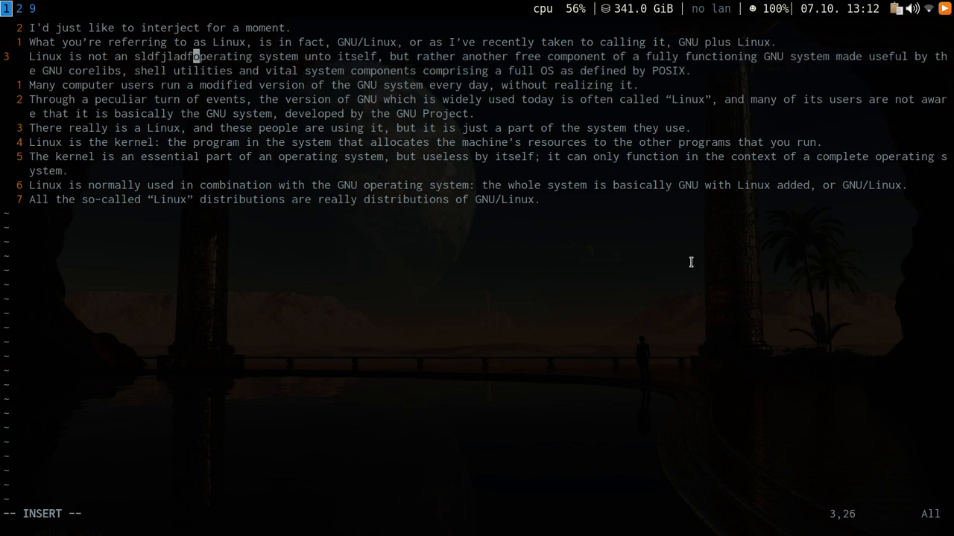
{"action": "type", "text": "faf"}
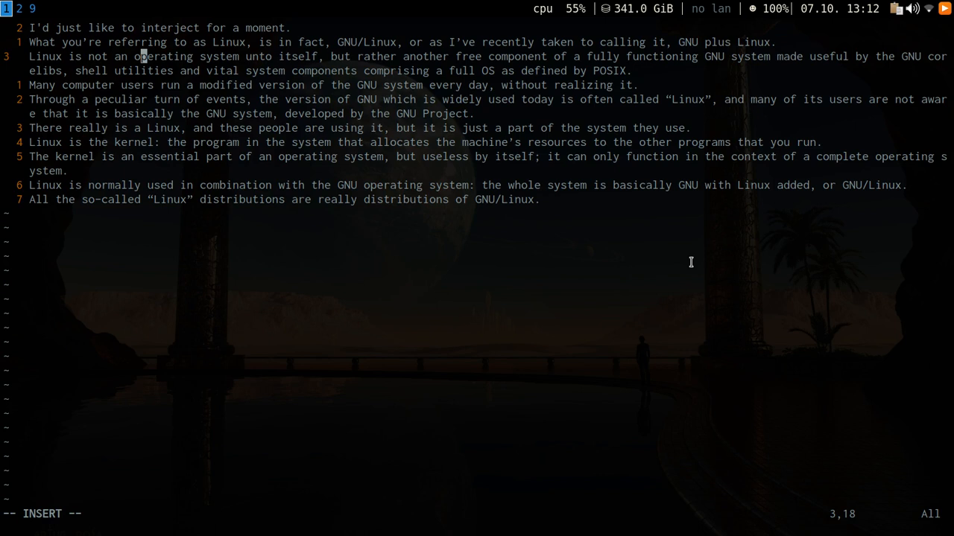
{"action": "type", "text": "oaskldfjklsad"}
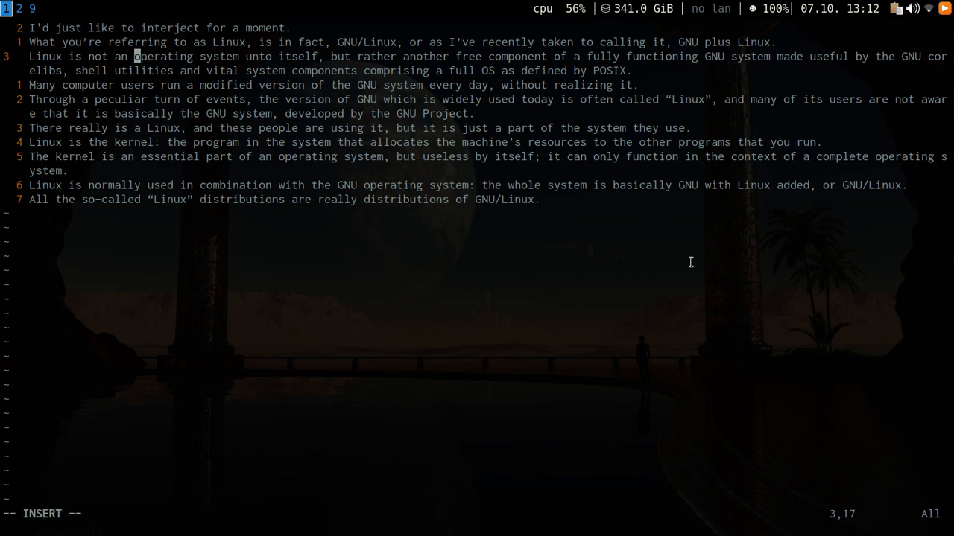
{"action": "key", "text": "Right"}
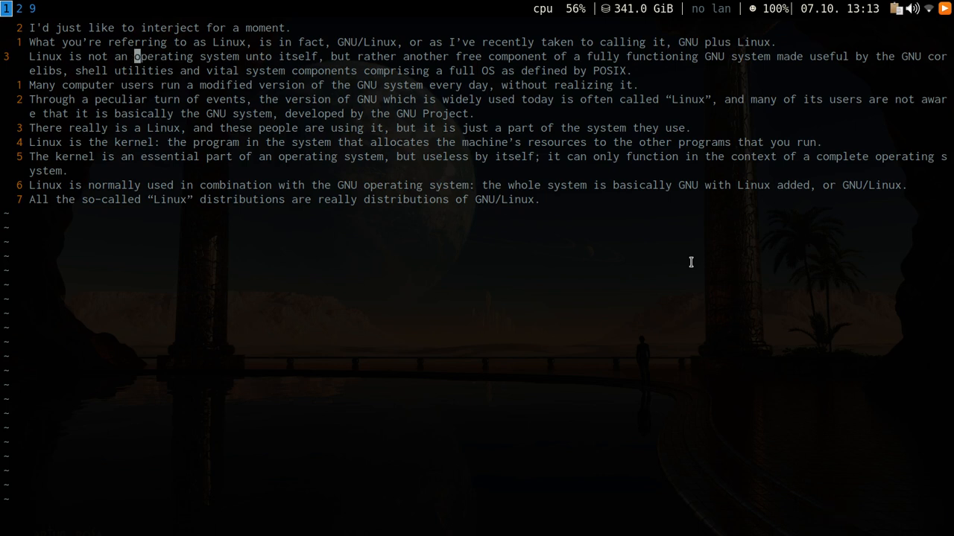
{"action": "key", "text": "u"}
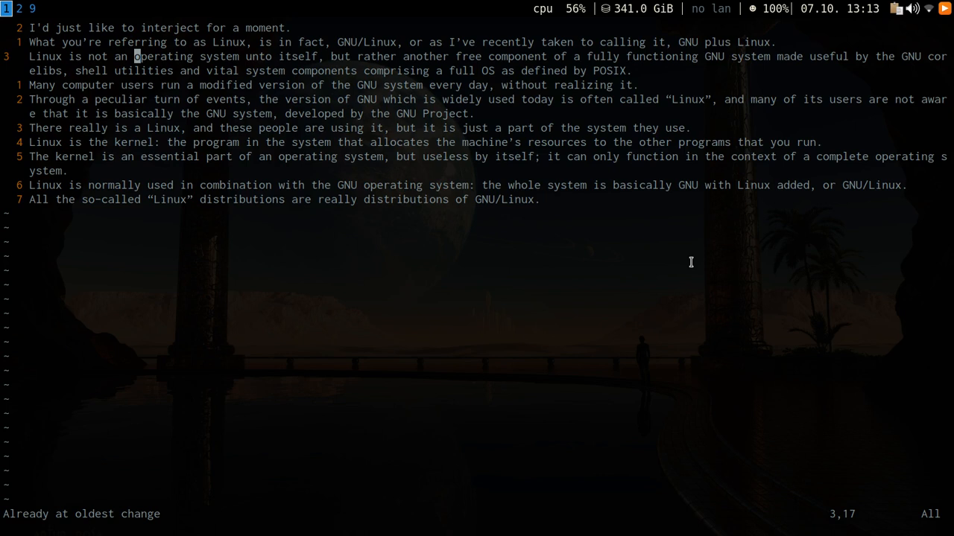
Prepend 'fkjdsafhkjadshfsd' with I, then append 'sjdfklajkldf' at the line end with A.
{"action": "key", "text": "I"}
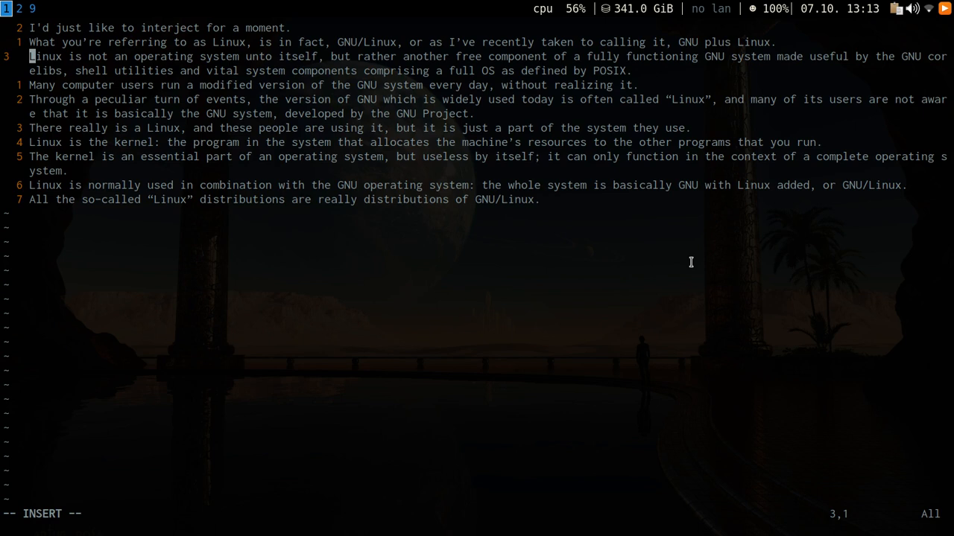
{"action": "type", "text": "fkjdsafhkjadshfsd"}
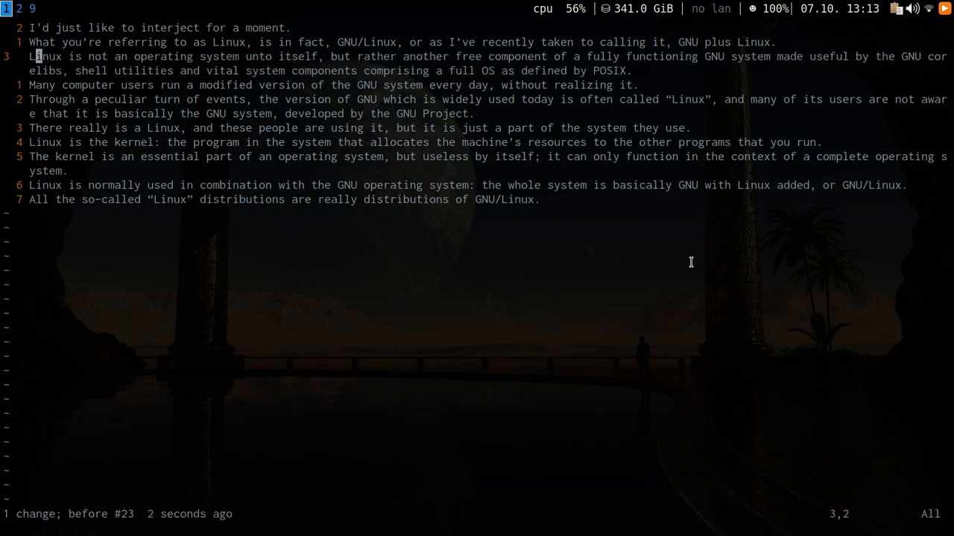
{"action": "key", "text": "A"}
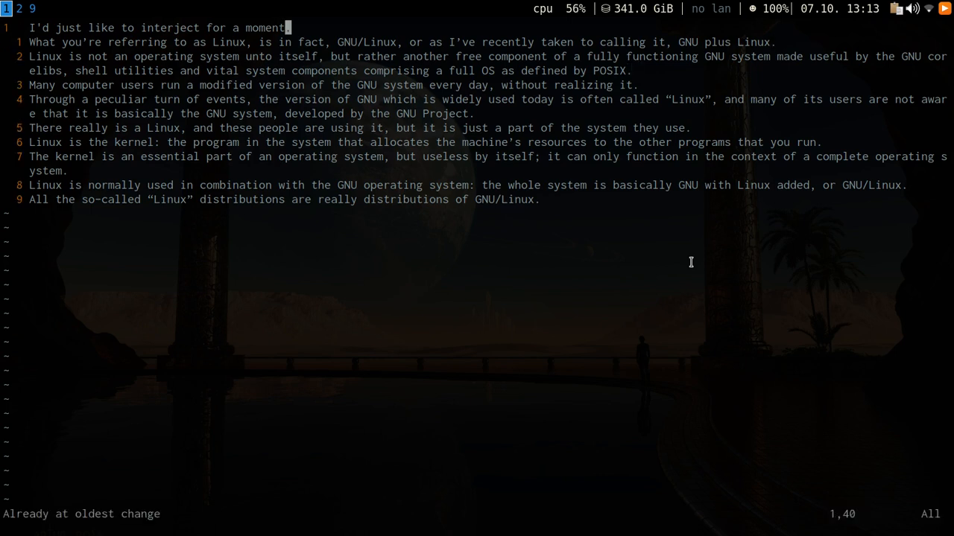
{"action": "type", "text": "sjdfklajkldf"}
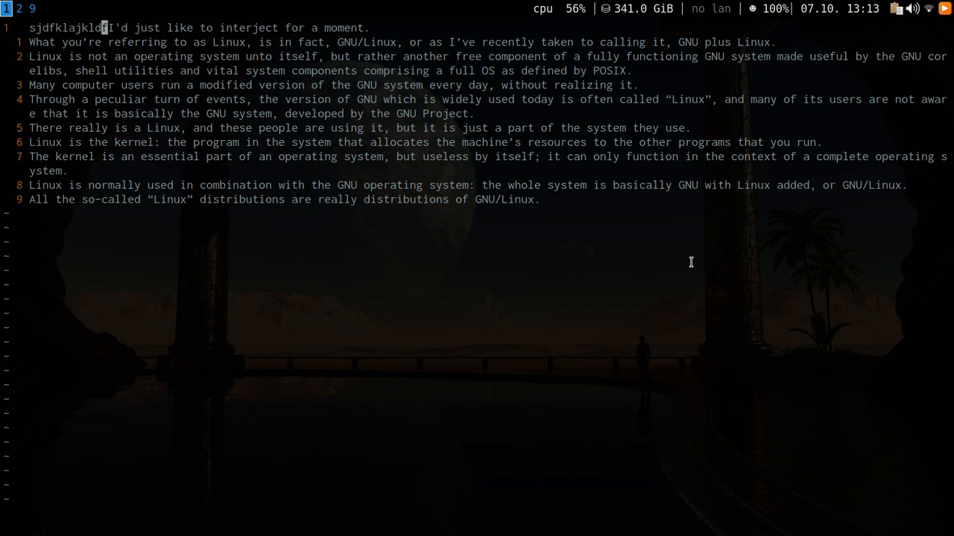